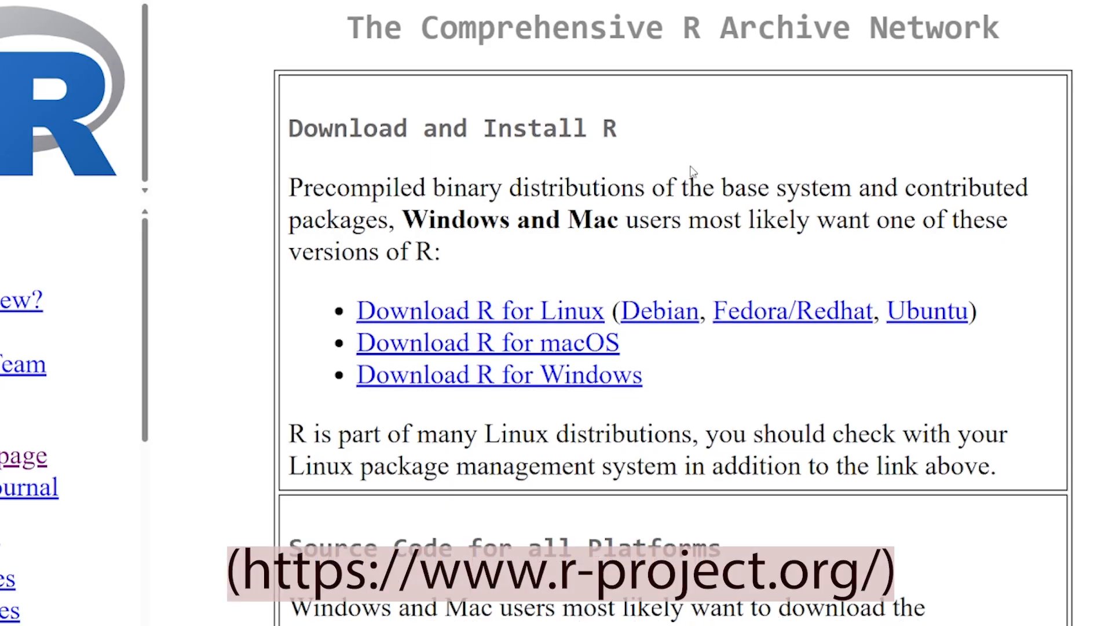
Step: Read the cleaned FCS file from PeacoQC_Example1/PeacoQC_results into ff with flowCore::read.FCS
scroll("down", 3)
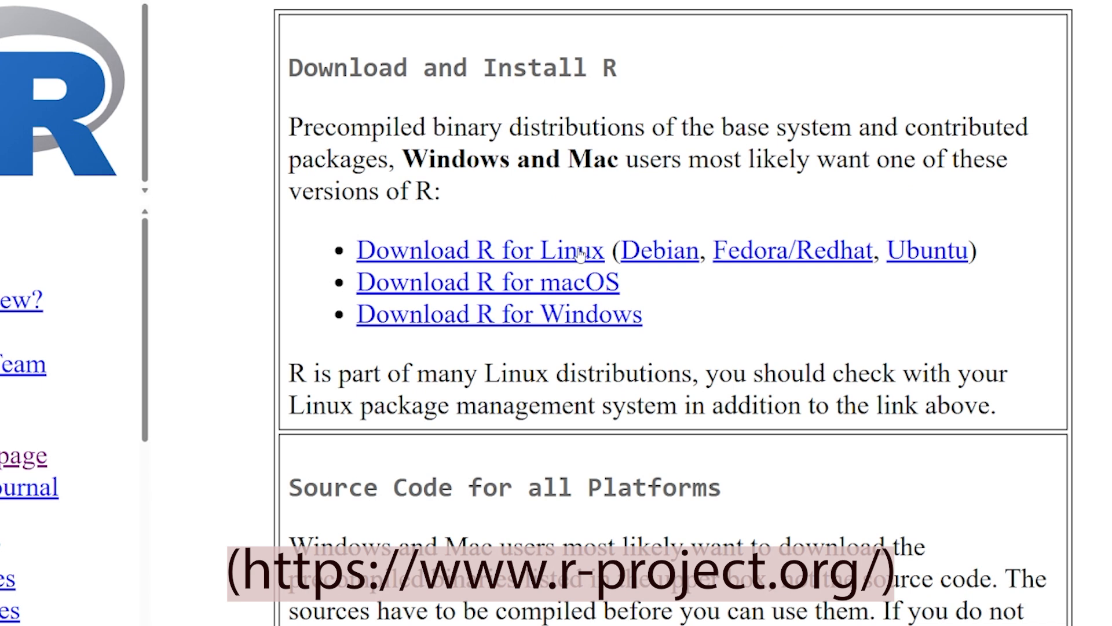
mouse_move(588, 330)
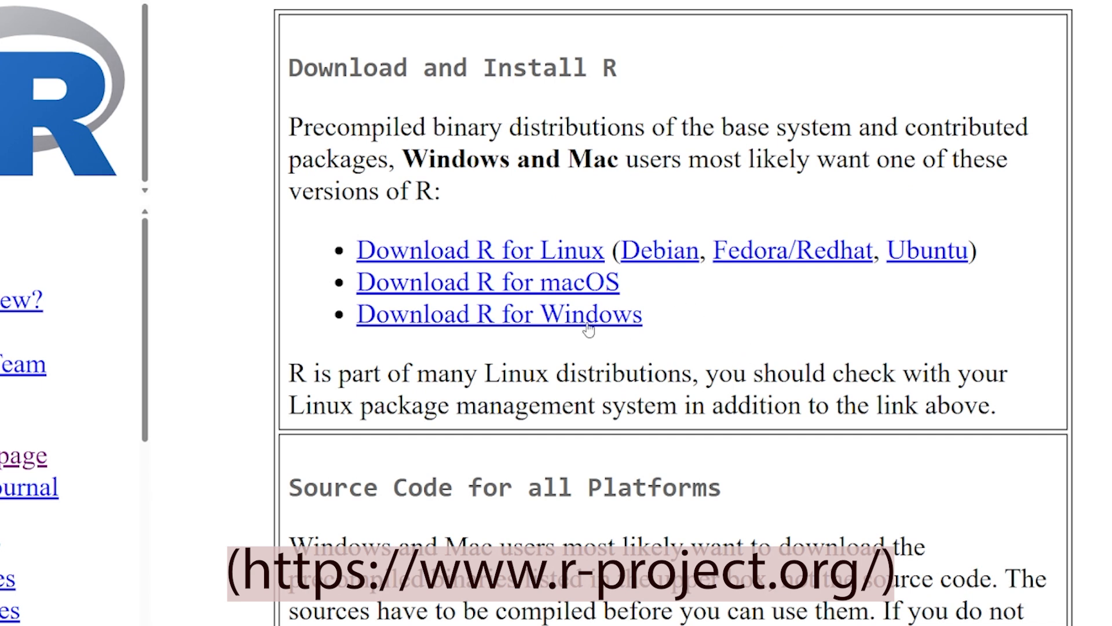
left_click(498, 313)
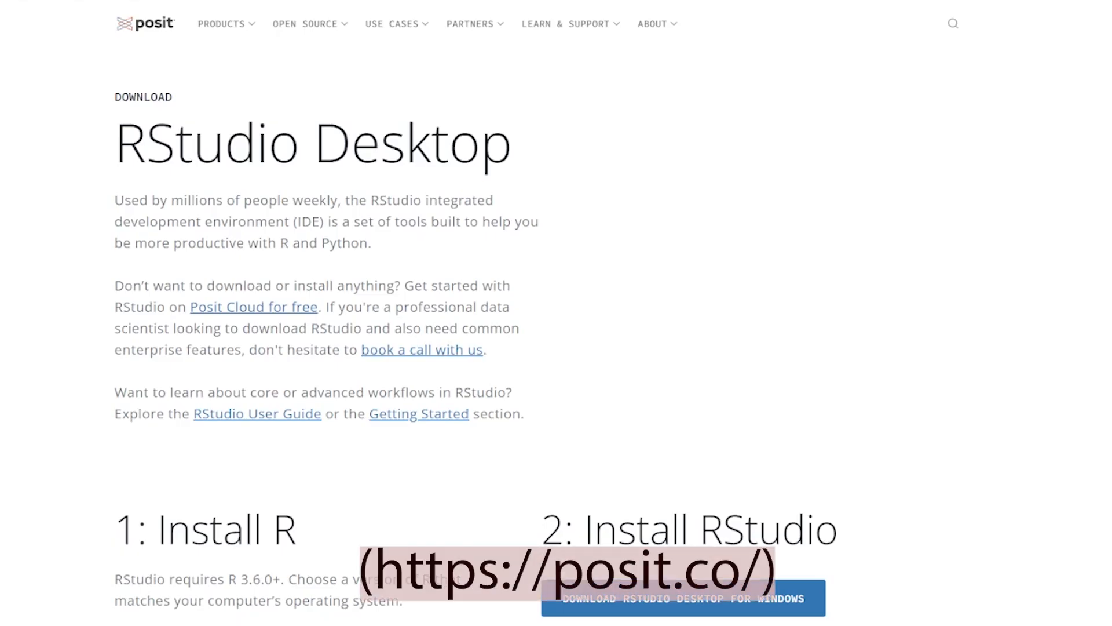
scroll("down", 3)
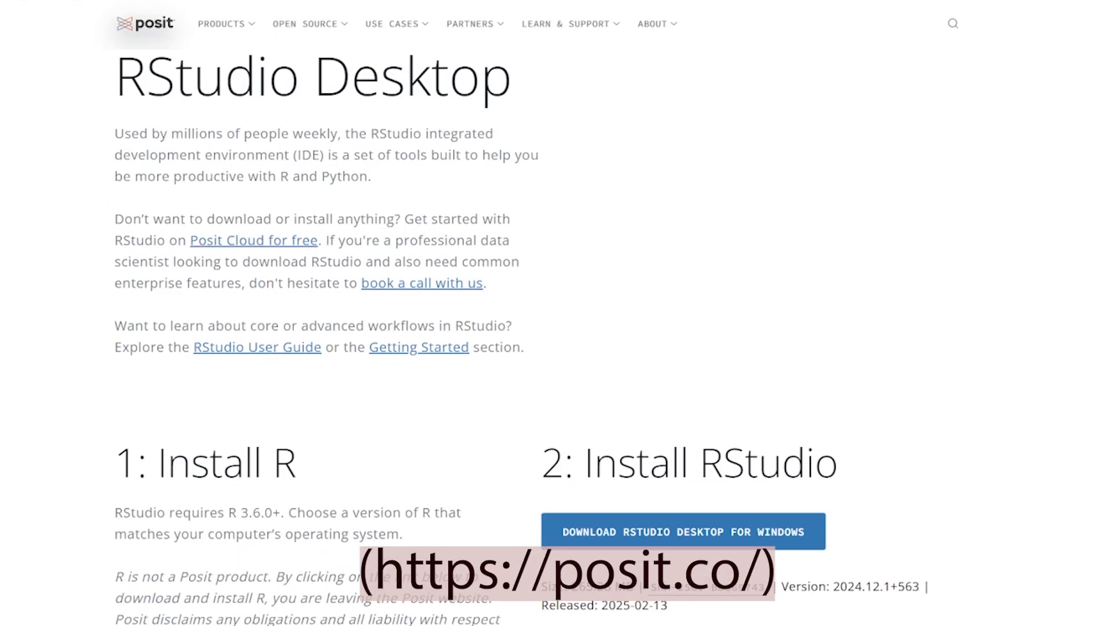
scroll("down", 3)
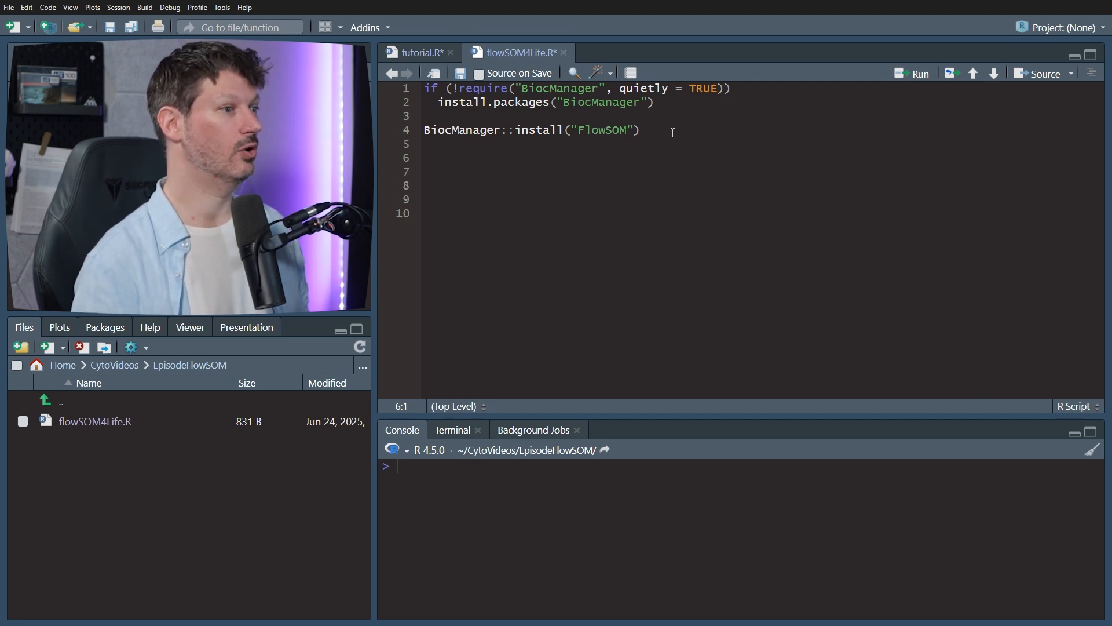
type("ff <- flowCore::read.FCS(\"../PeacoQC_Example1/PeacoQC_results/\"")
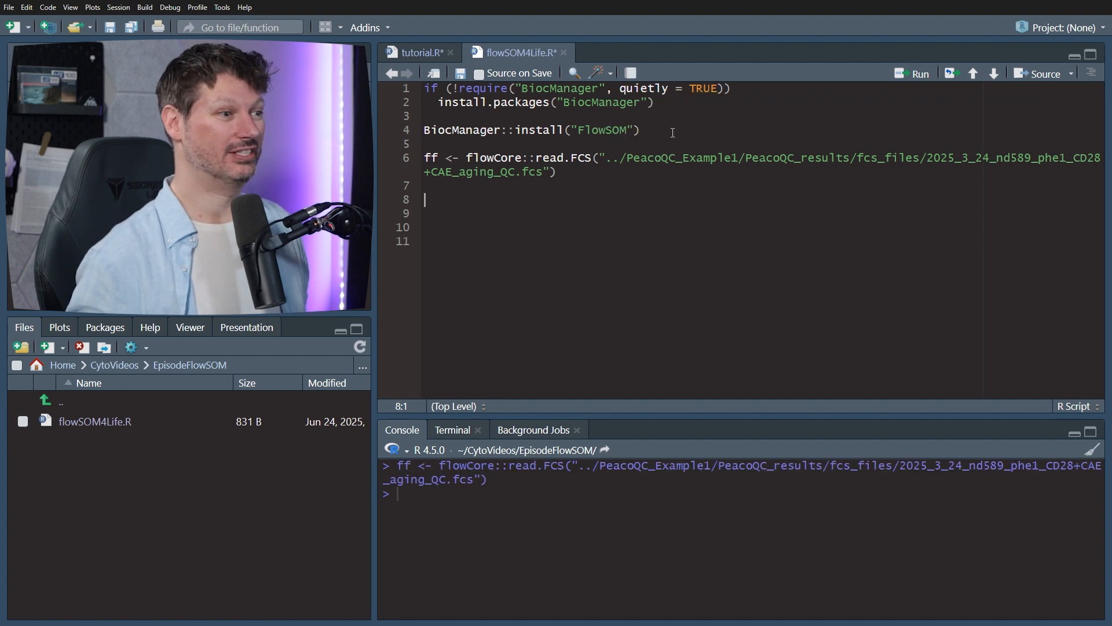
Step: Store the file's SPILL keyword in comp via flowCore::keyword(ff)[["SPILL"]]
type("comp <-")
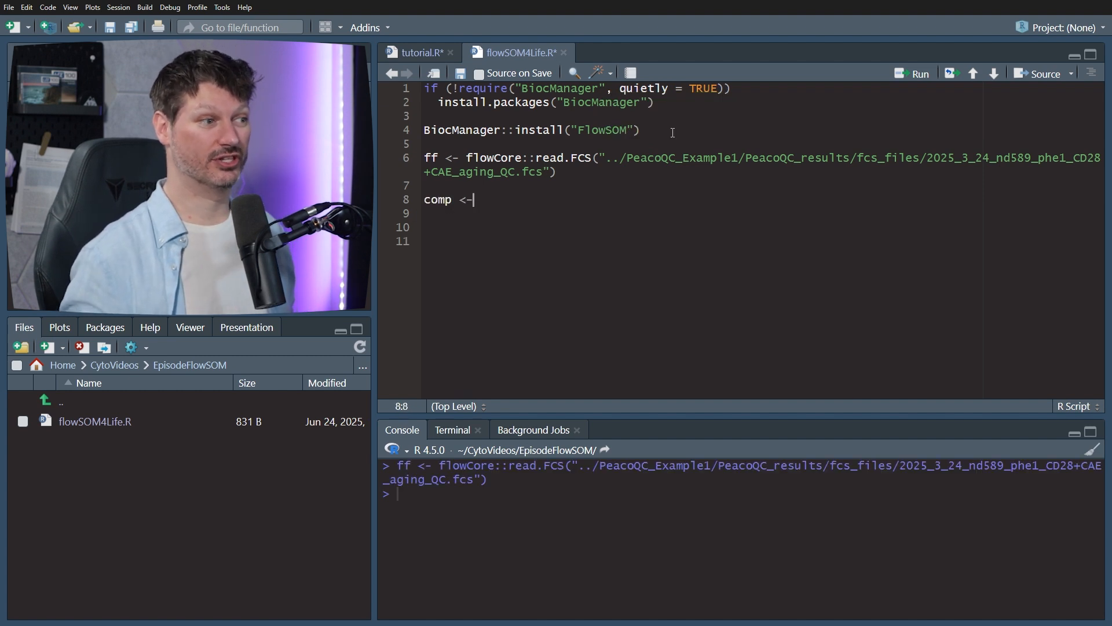
type("flo")
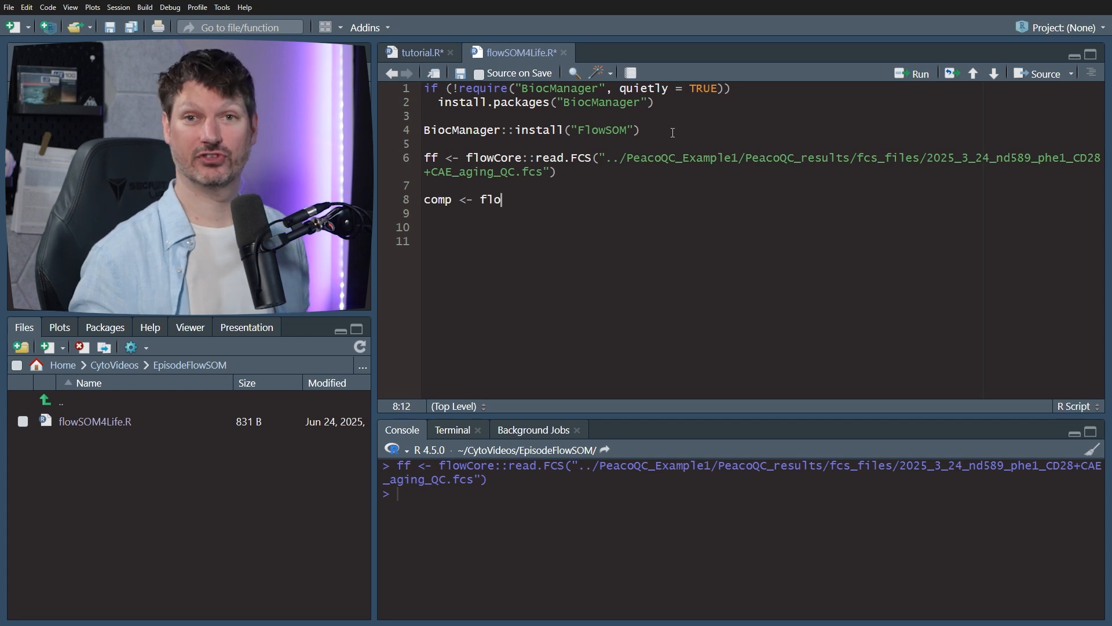
type("wCore::keyword(ff)[[")
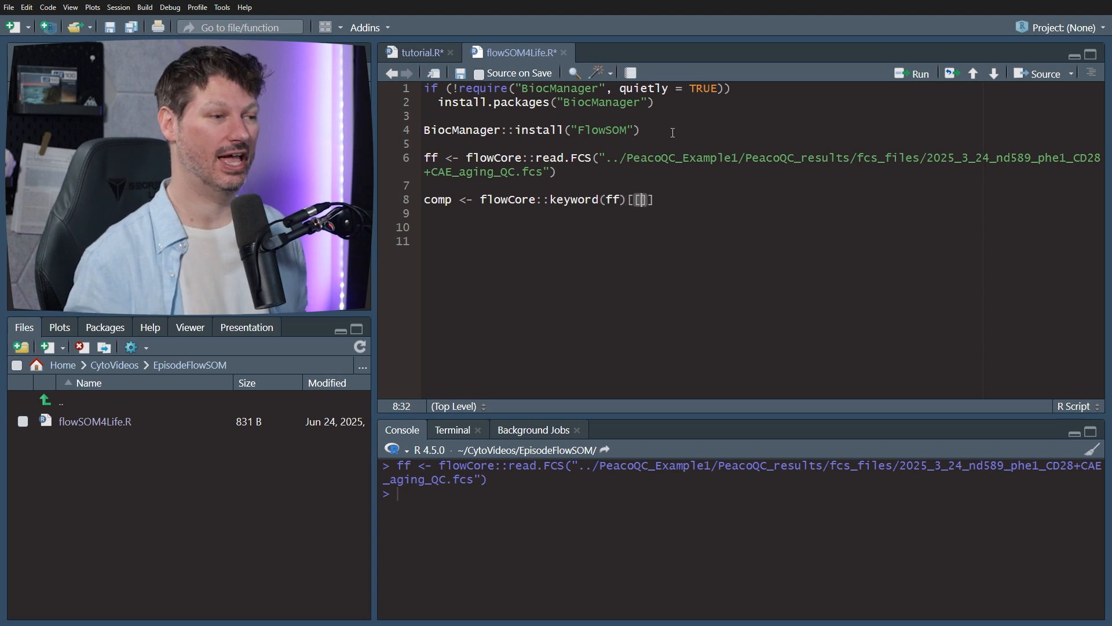
type("\"SPILL")
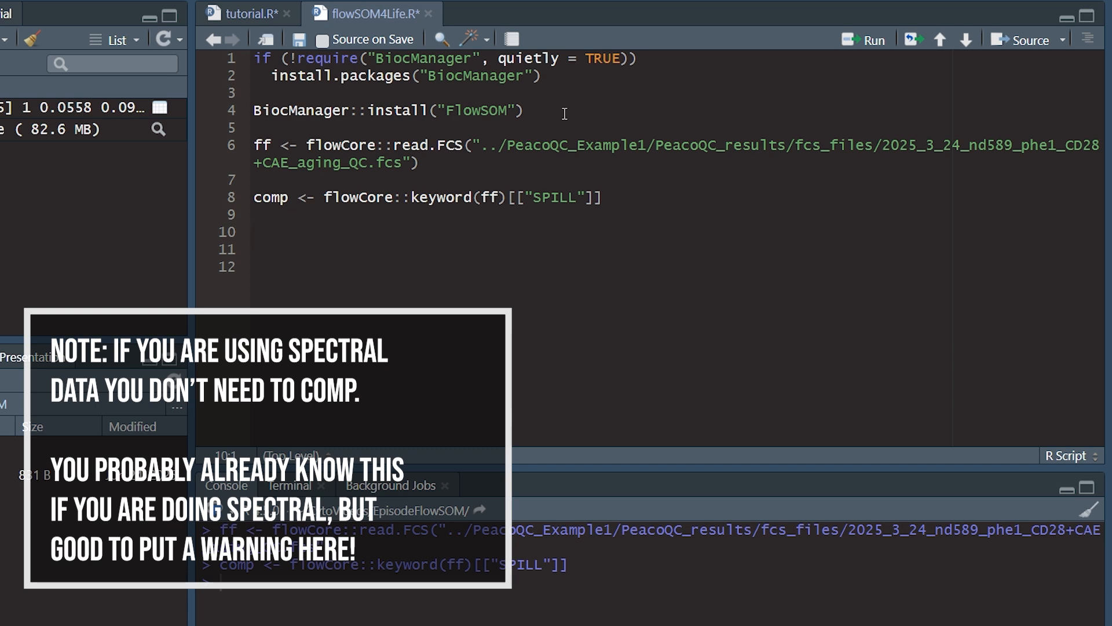
Step: Compensate ff with comp using flowWorkspace::compensate(ff, comp)
type("ff <-")
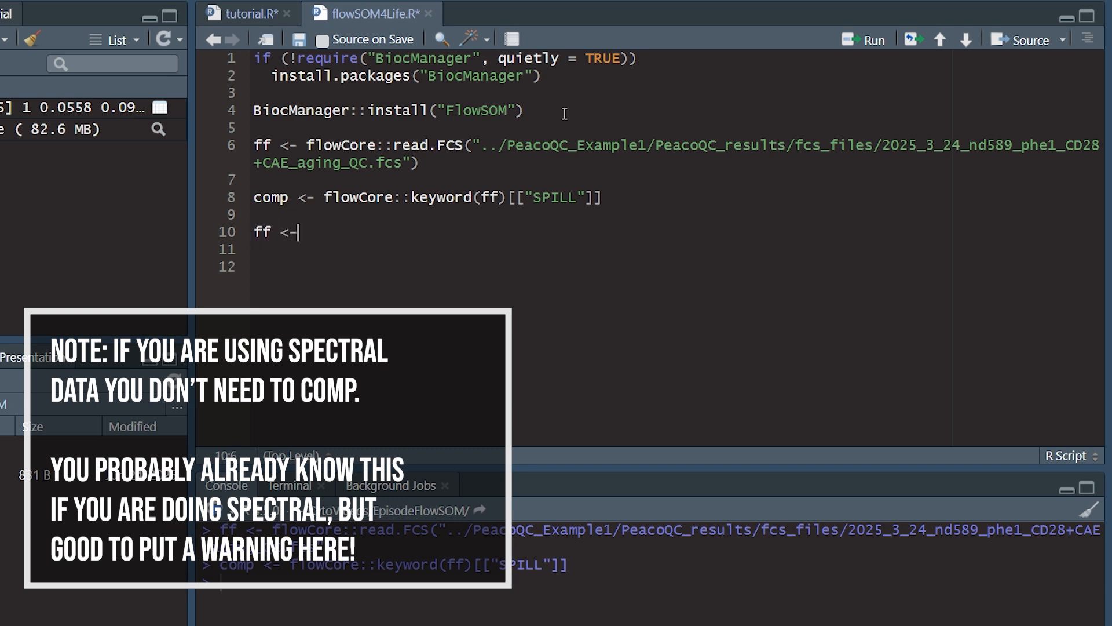
type("com")
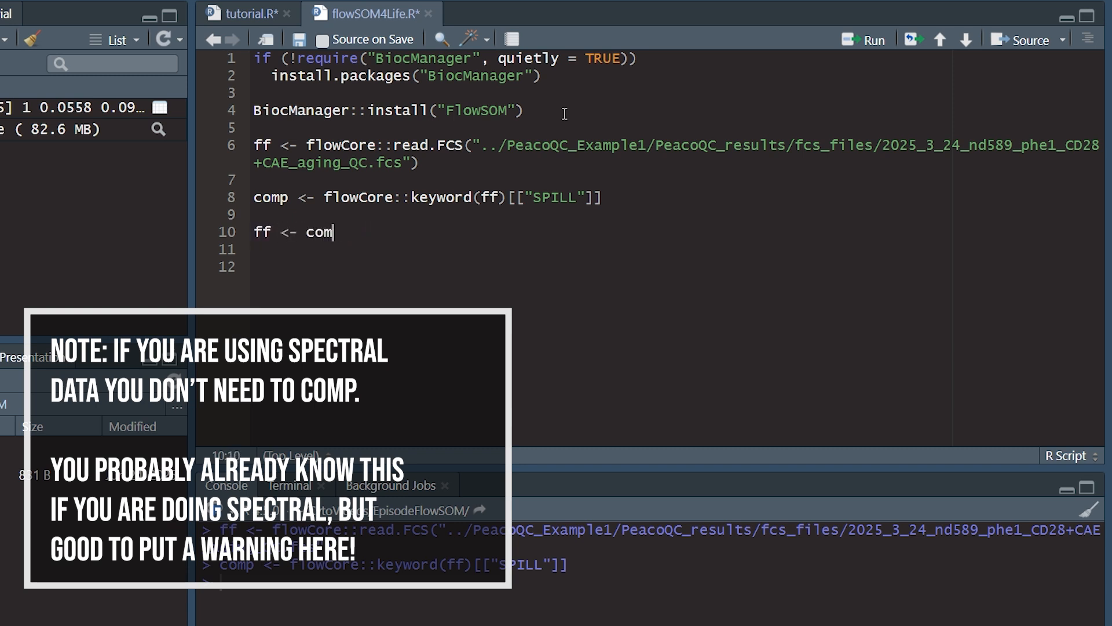
type("floww")
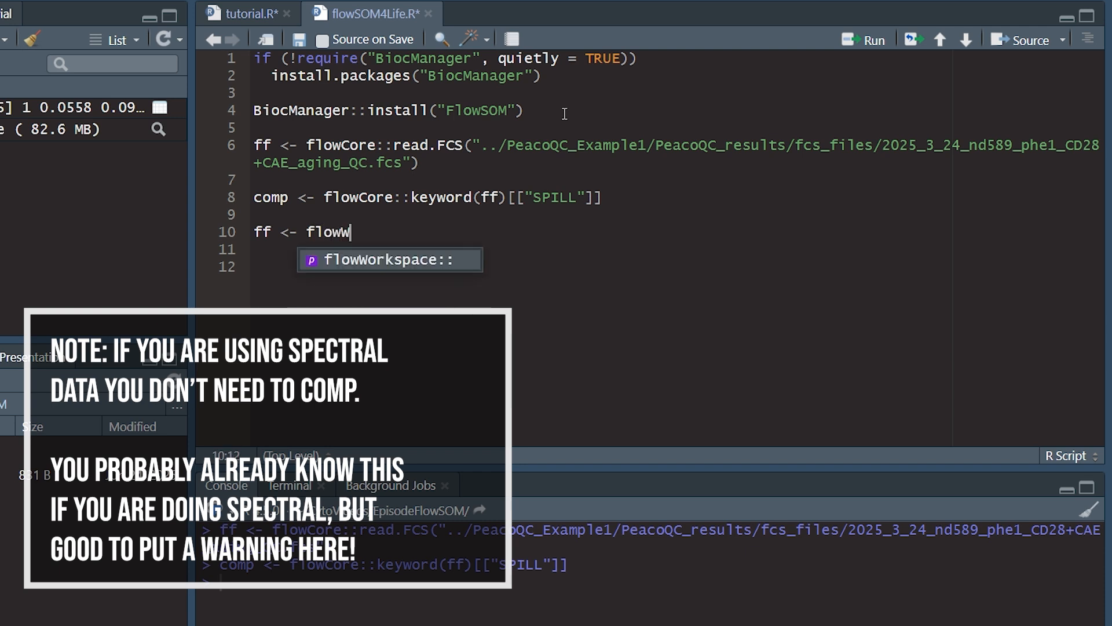
type("Workspace::com")
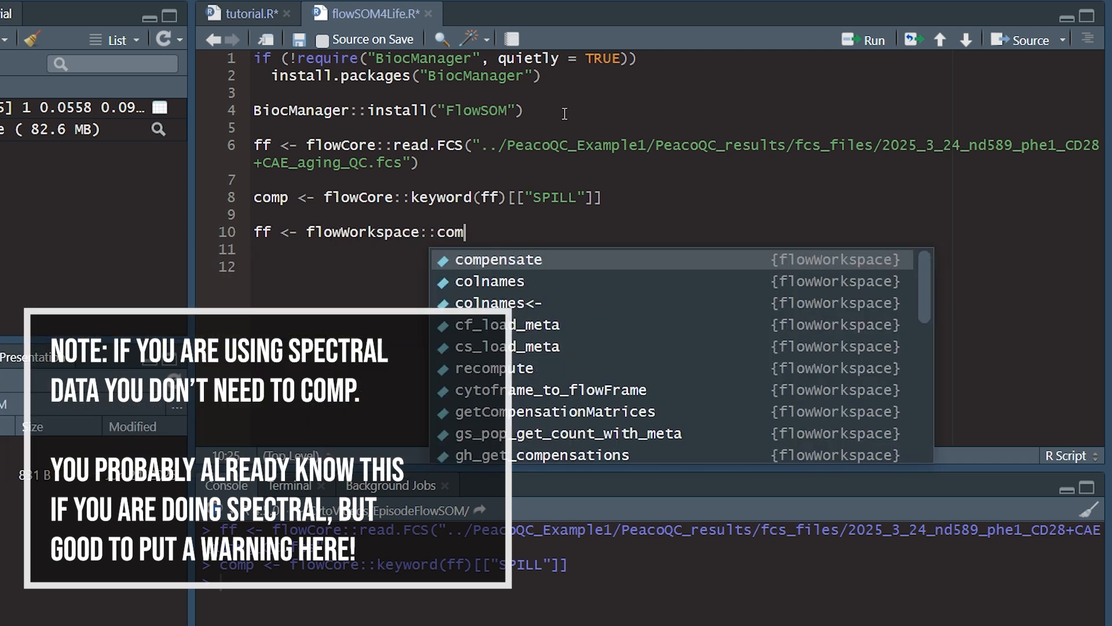
left_click(498, 260)
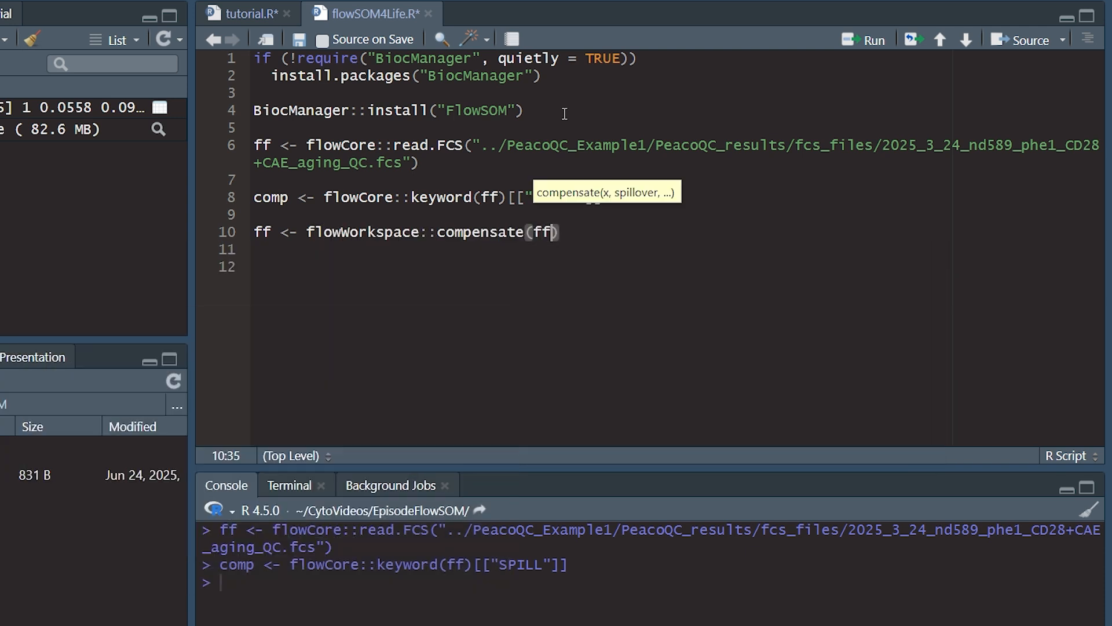
type(",comp")
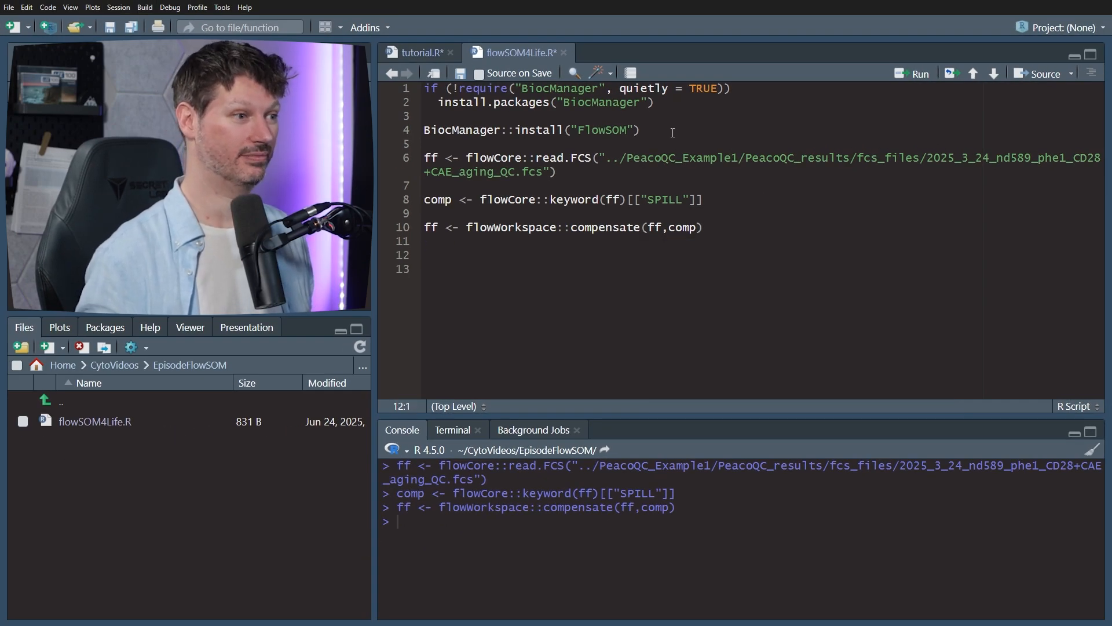
Step: Estimate logicle transforms into transformList for channels colnames(comp) with flowCore::estimateLogicle
type("tra")
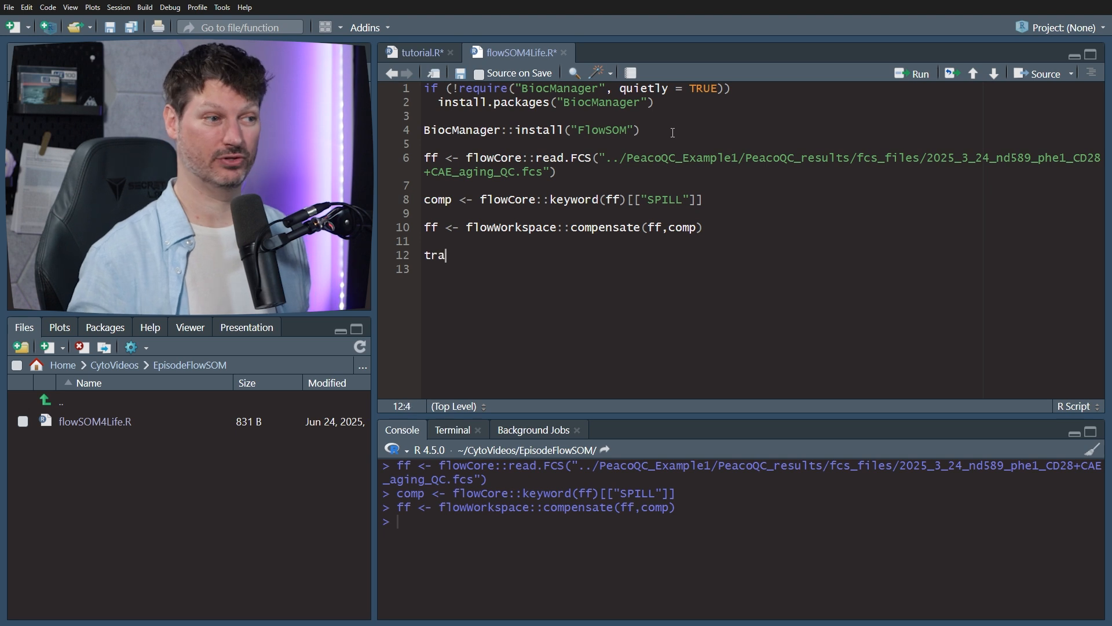
type("sformList <-")
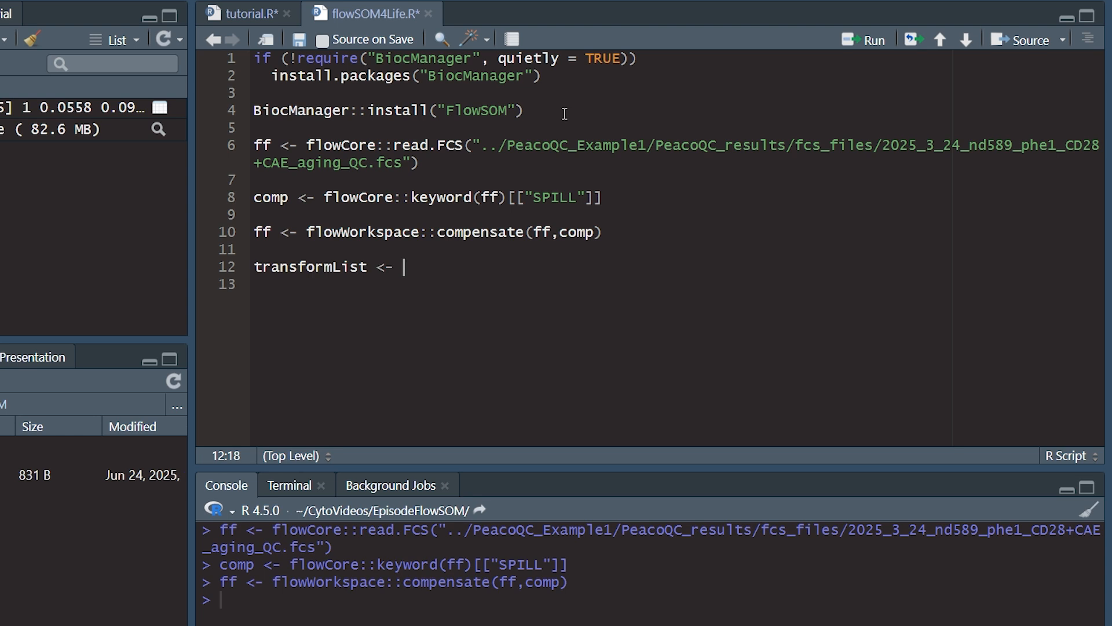
type("flowCore::est")
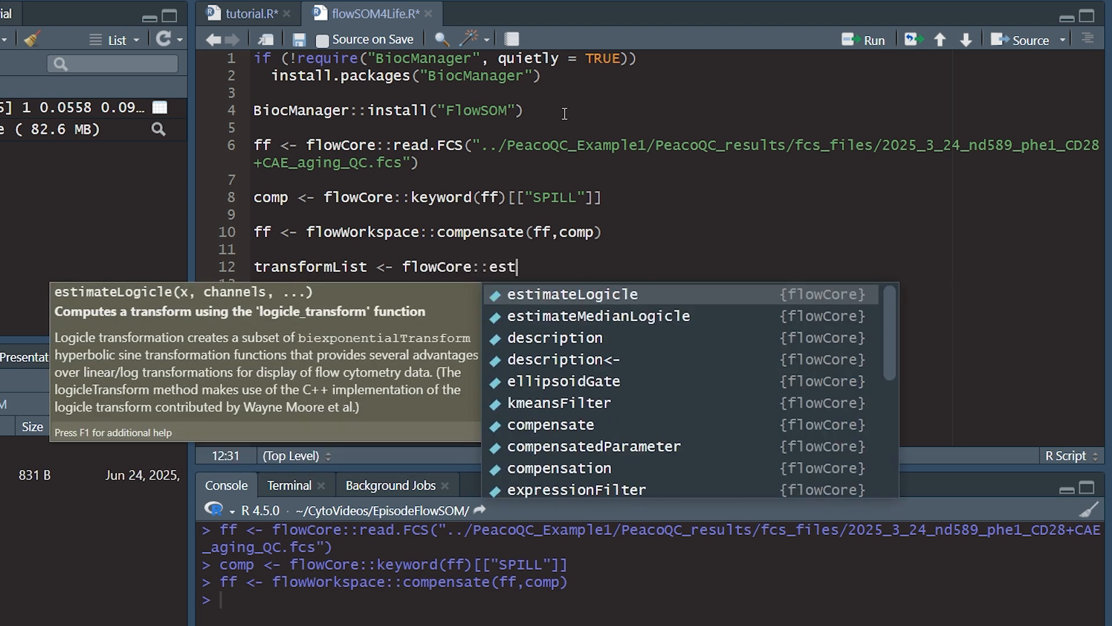
left_click(573, 293)
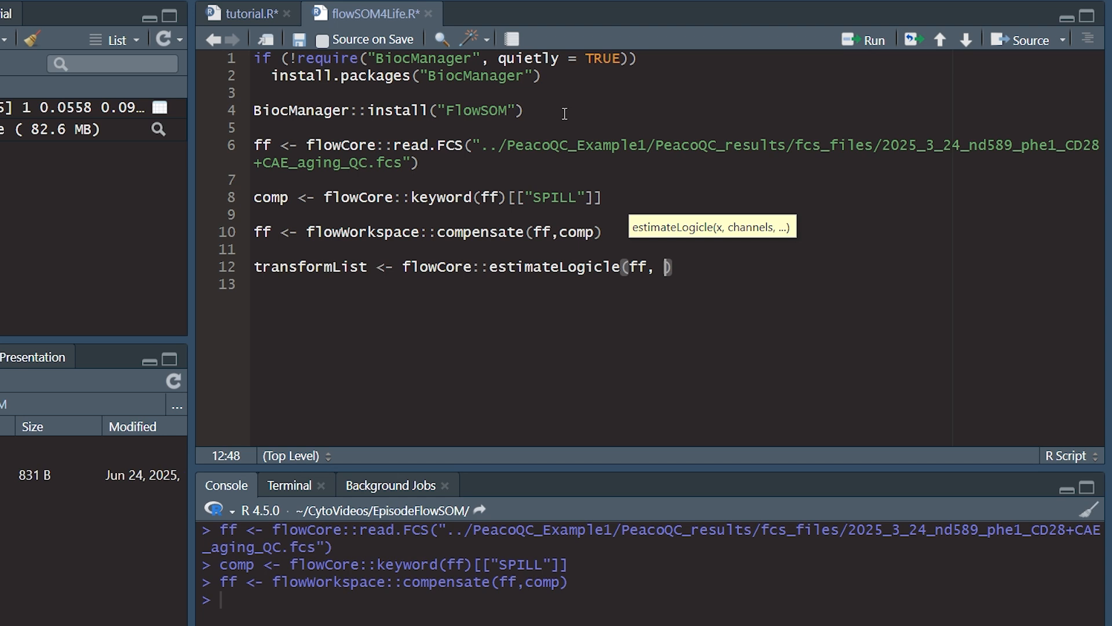
type("channels =")
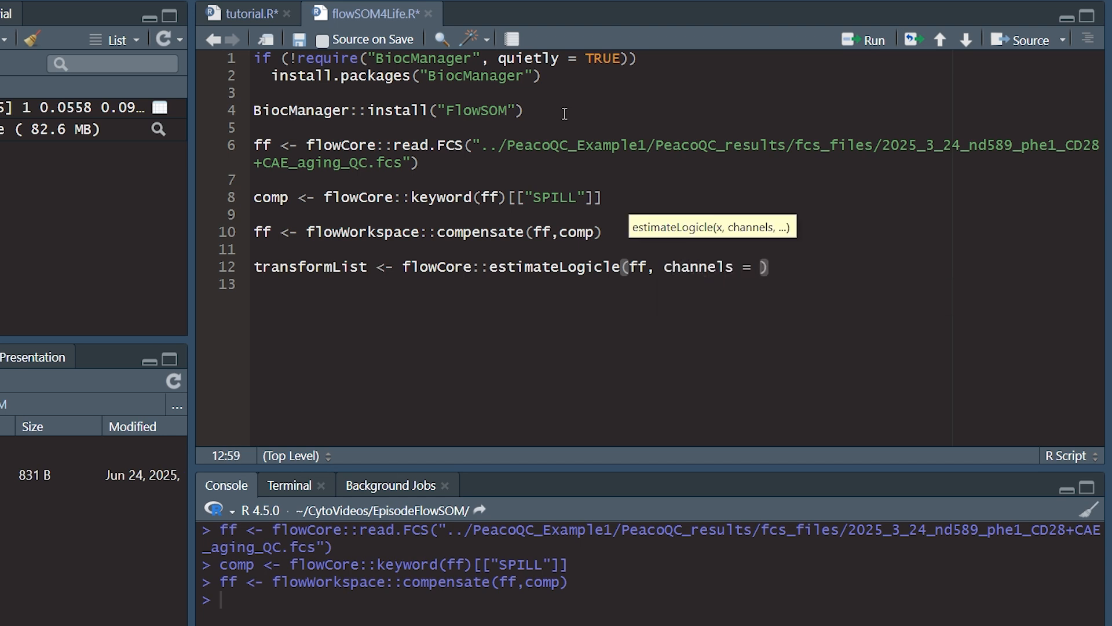
type("colnames()")
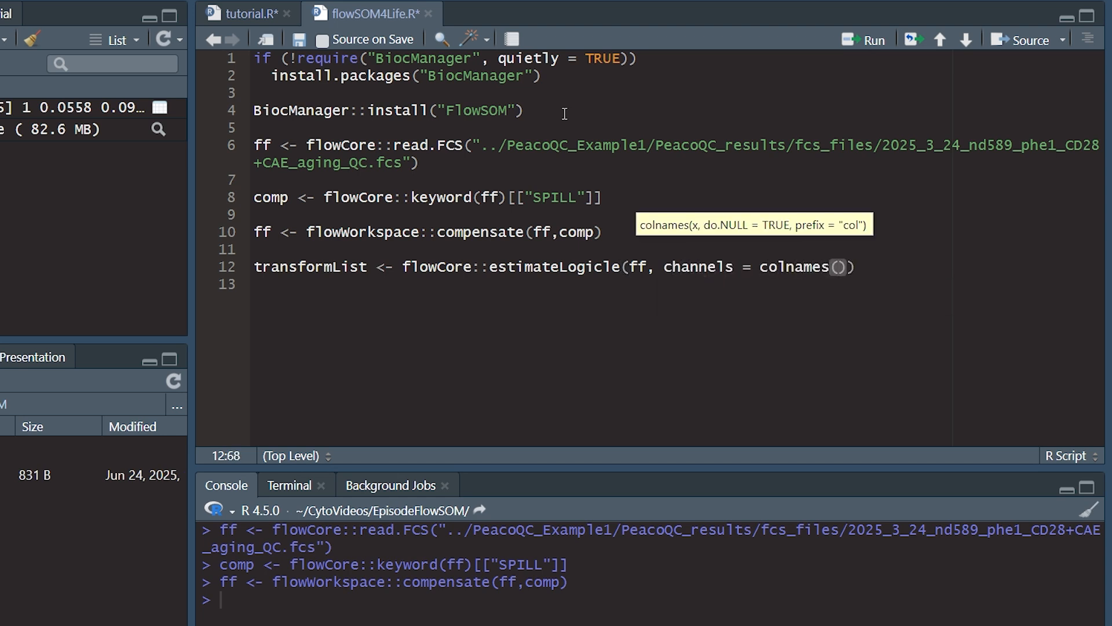
type("comp")
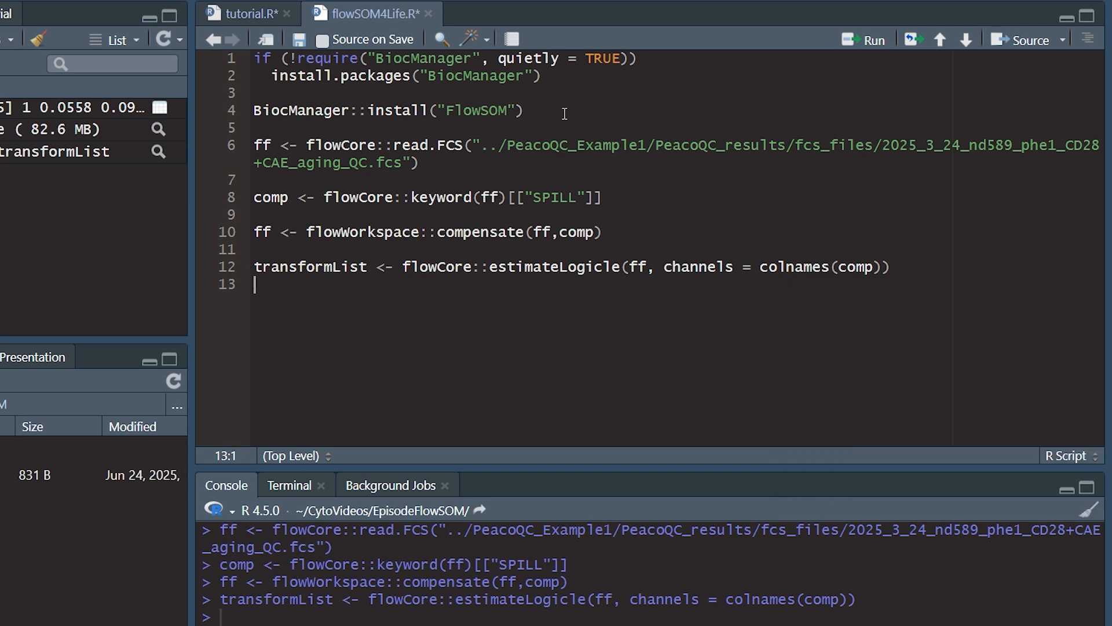
Step: Apply transformList to ff with flowWorkspace::transform(ff, transformList)
type("ff")
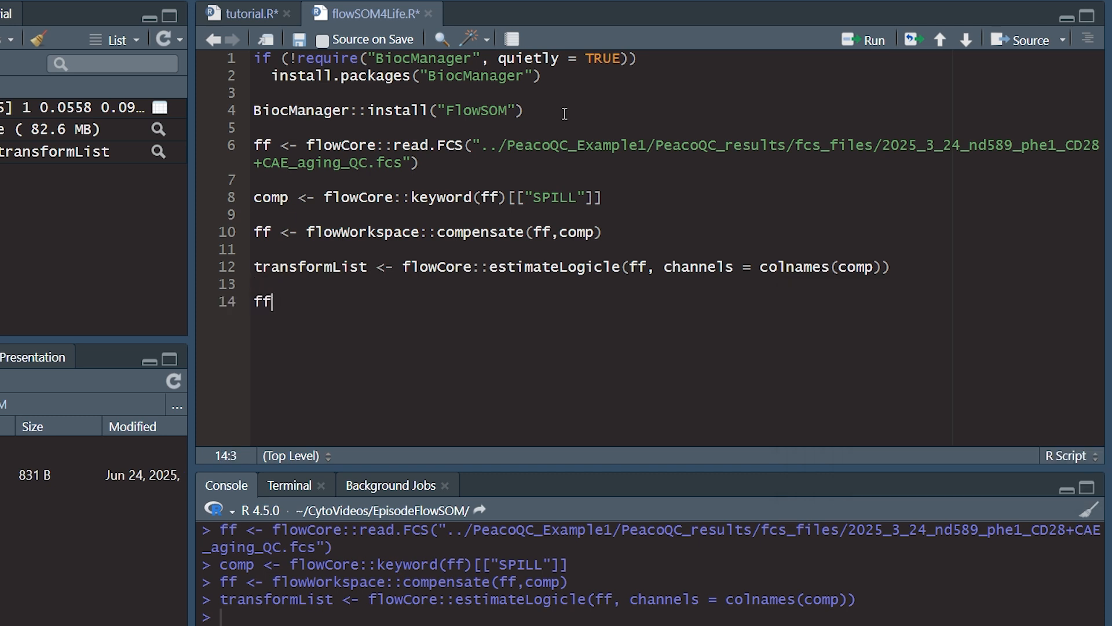
type("<-")
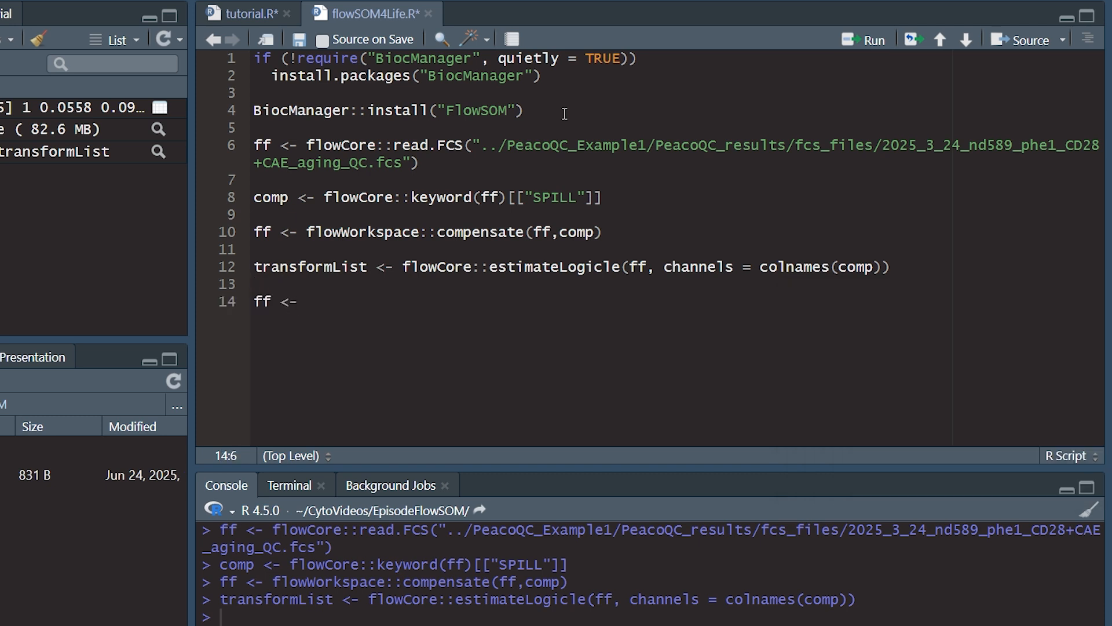
type("flowWorkspace::tr")
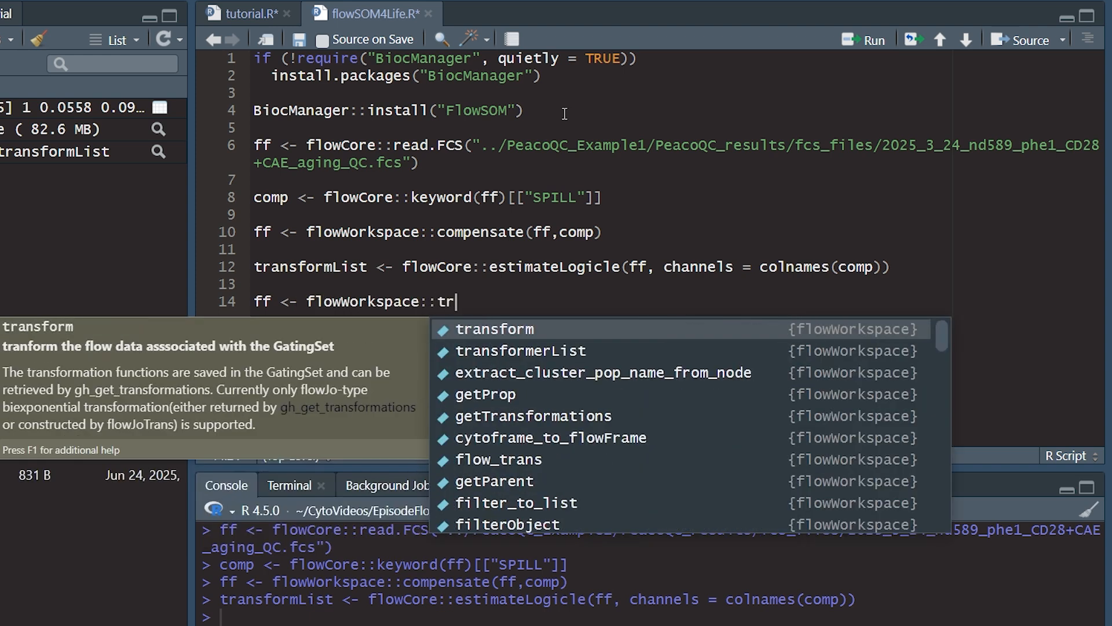
left_click(496, 329)
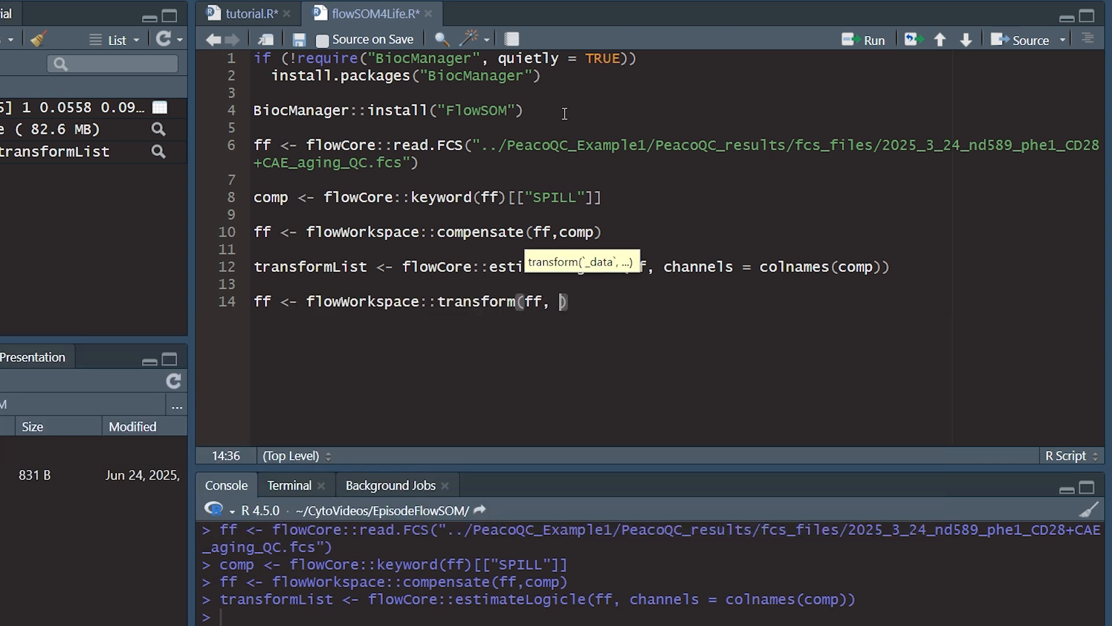
type("transform(")
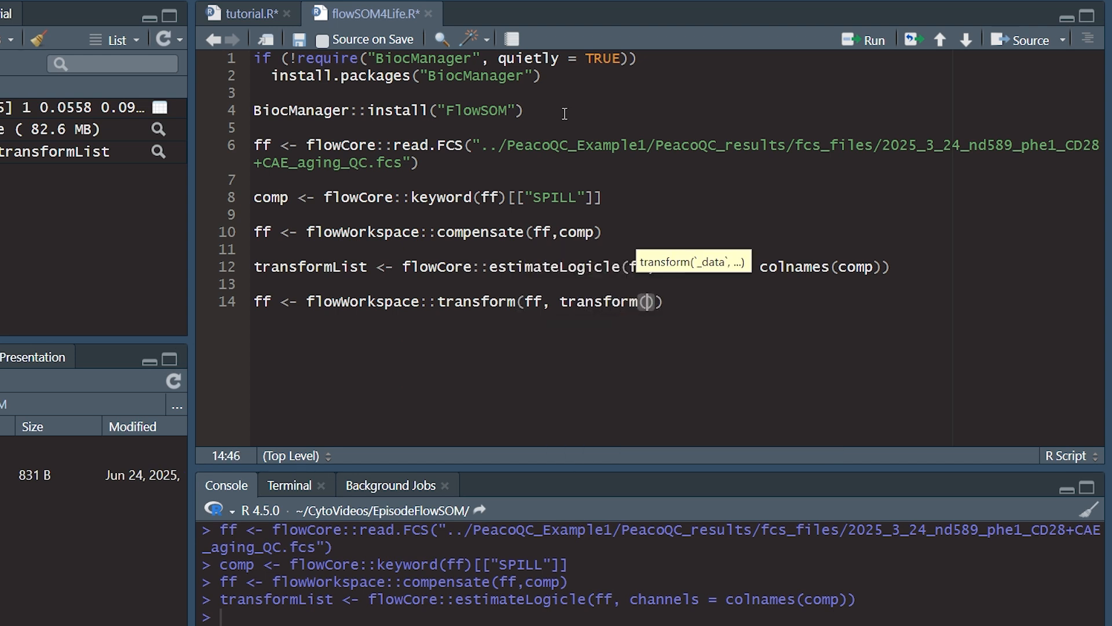
type("transformList")
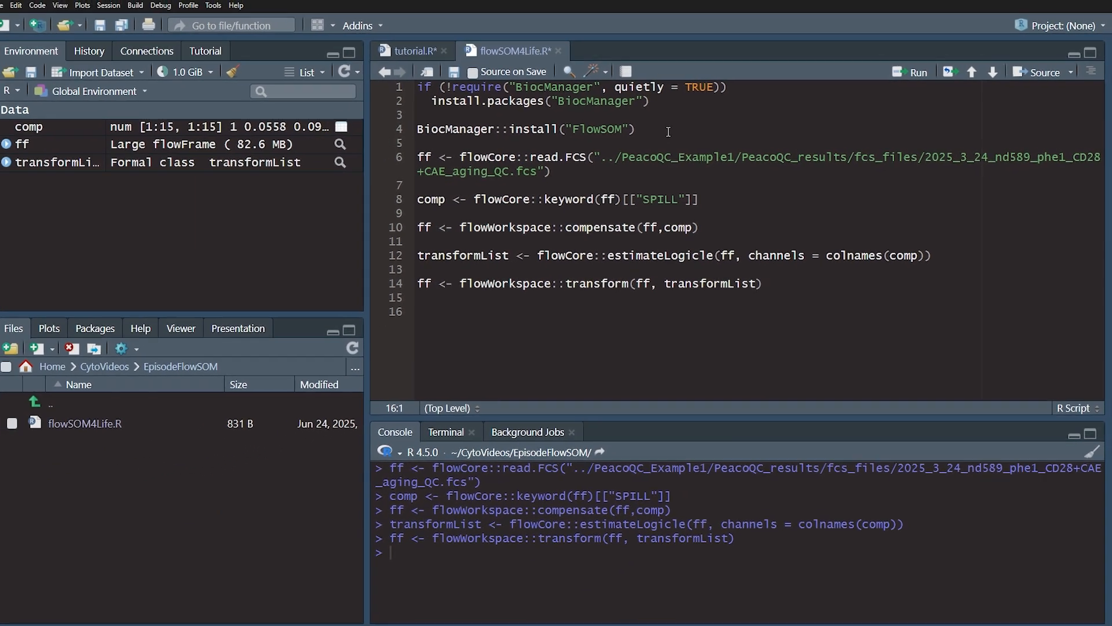
Step: Start typing library("FlowSOM") on line 16
type("library(:F")
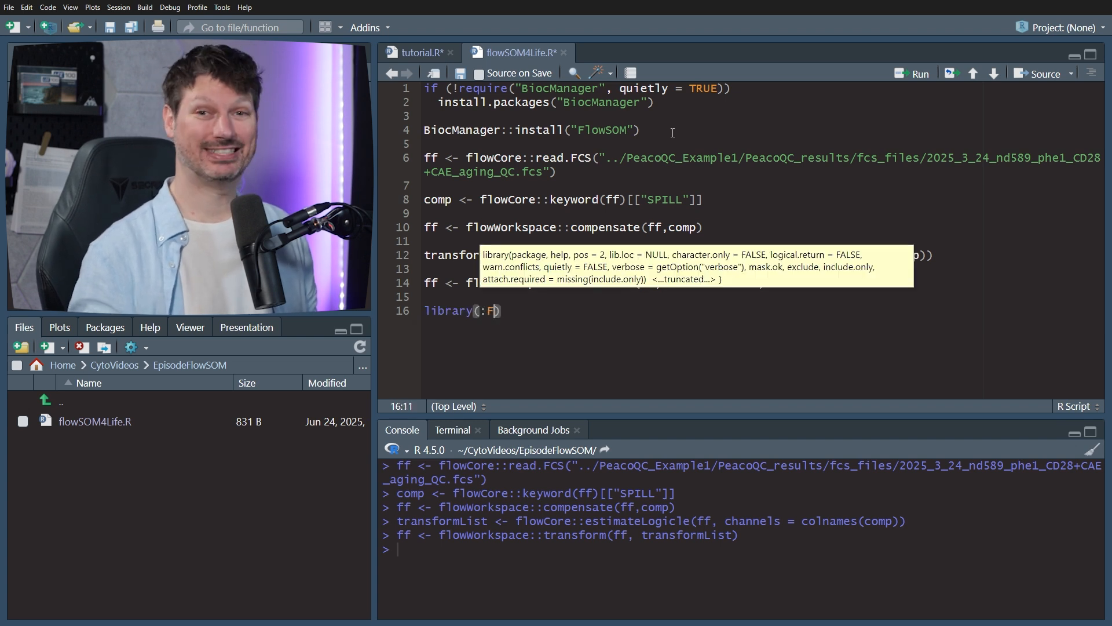
type("low")
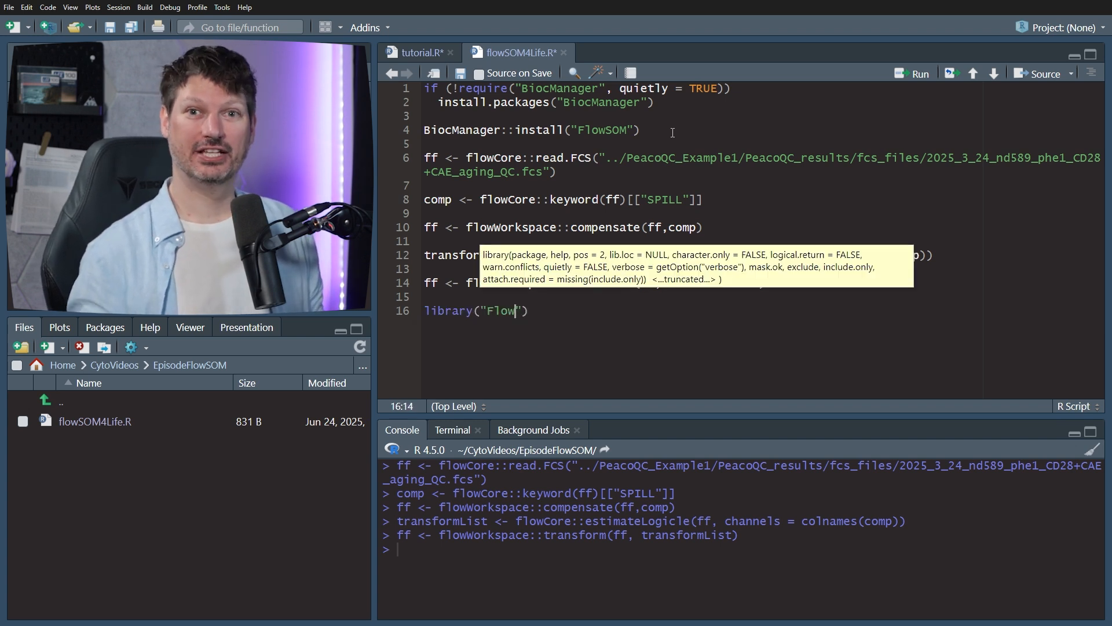